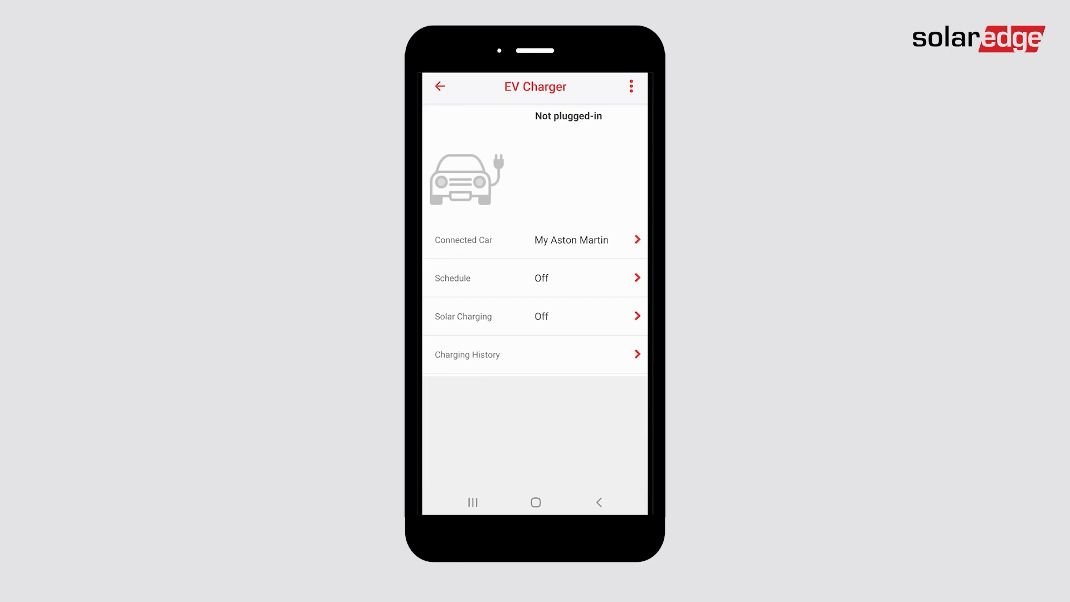
Open the EV charger's Schedule row to reach the empty Schedules page.
{"action": "left_click", "coordinate": [615, 278]}
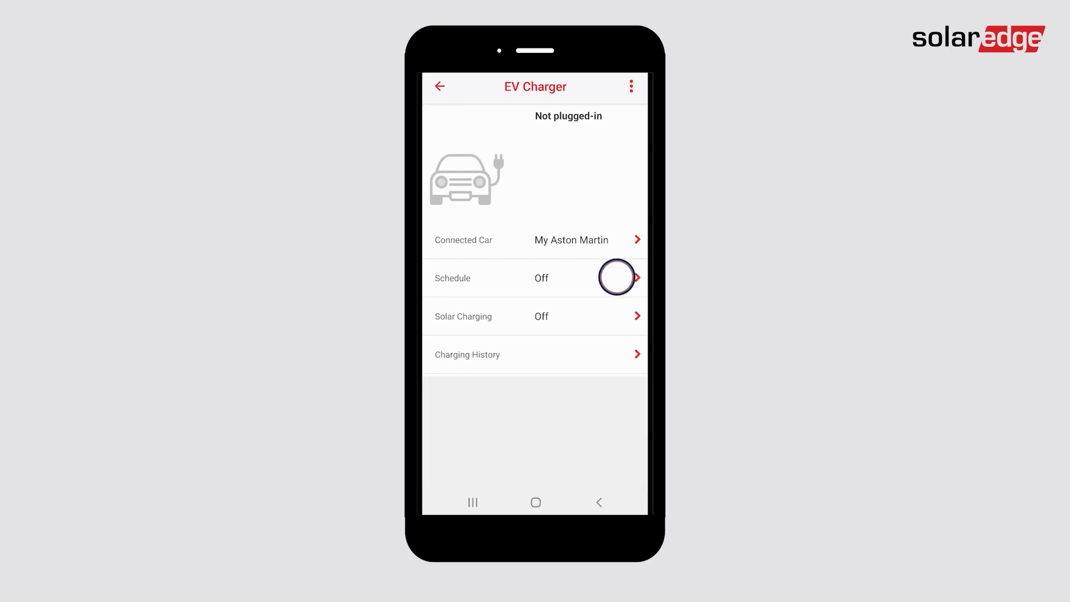
{"action": "left_click", "coordinate": [539, 277]}
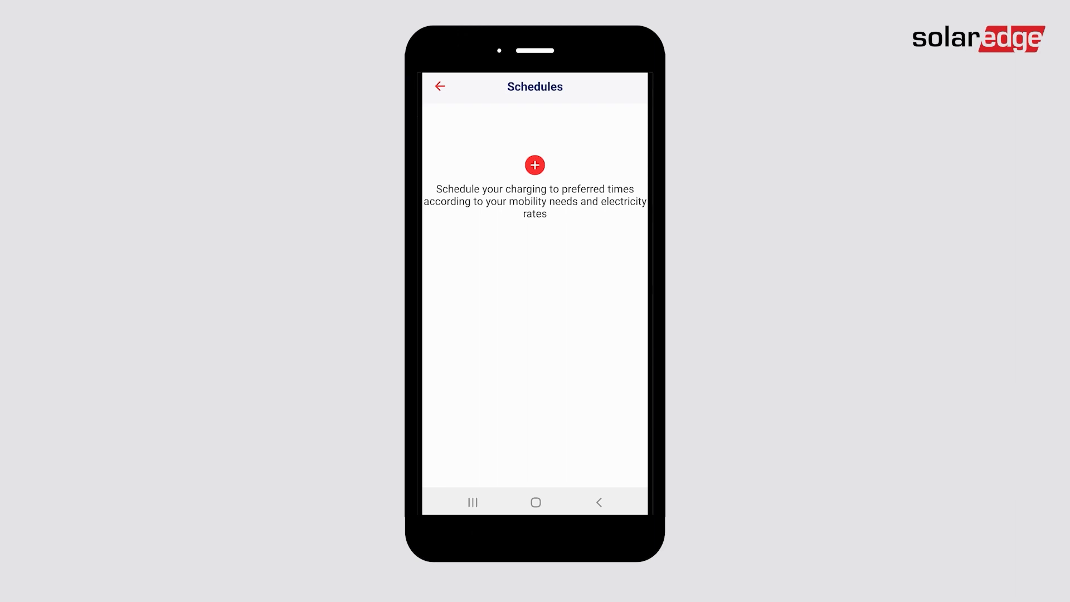
Add and save a charging schedule for Sunday and Saturday only, 6:00 to 11:30.
{"action": "left_click", "coordinate": [535, 165]}
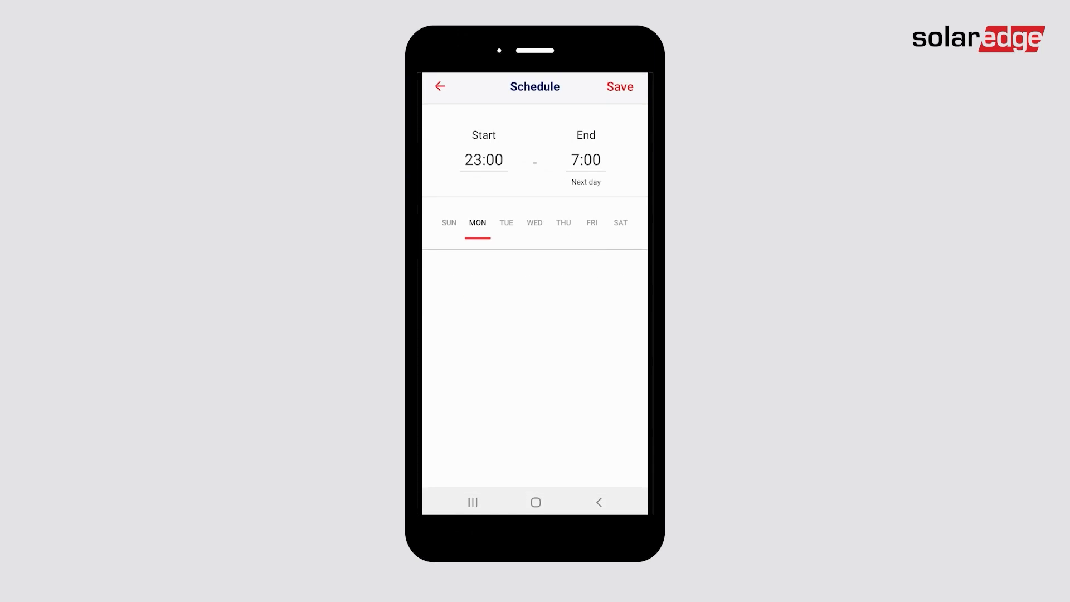
{"action": "left_click", "coordinate": [619, 222]}
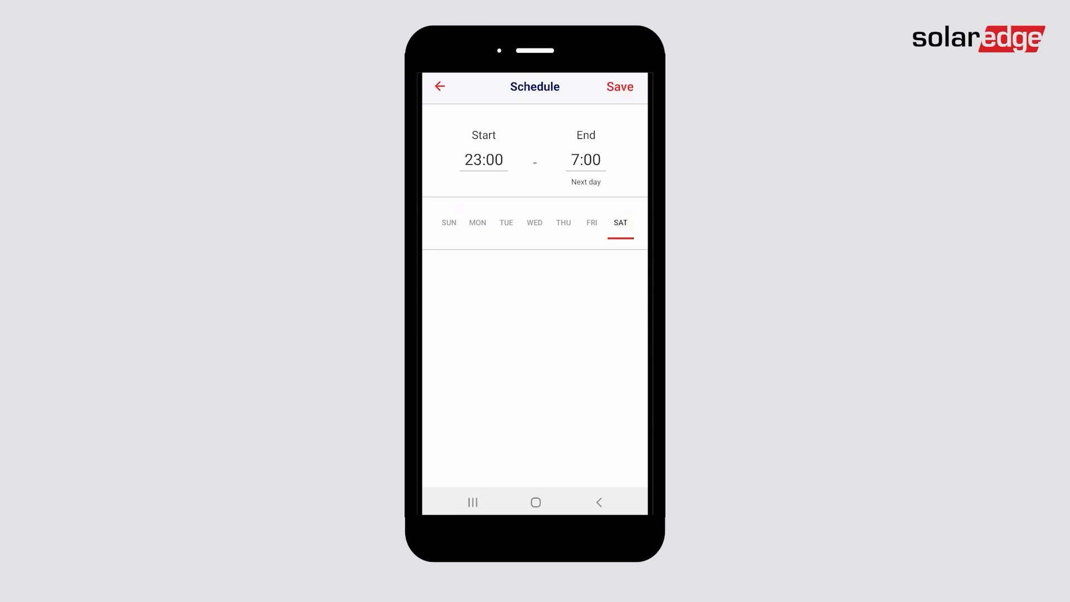
{"action": "left_click", "coordinate": [448, 222]}
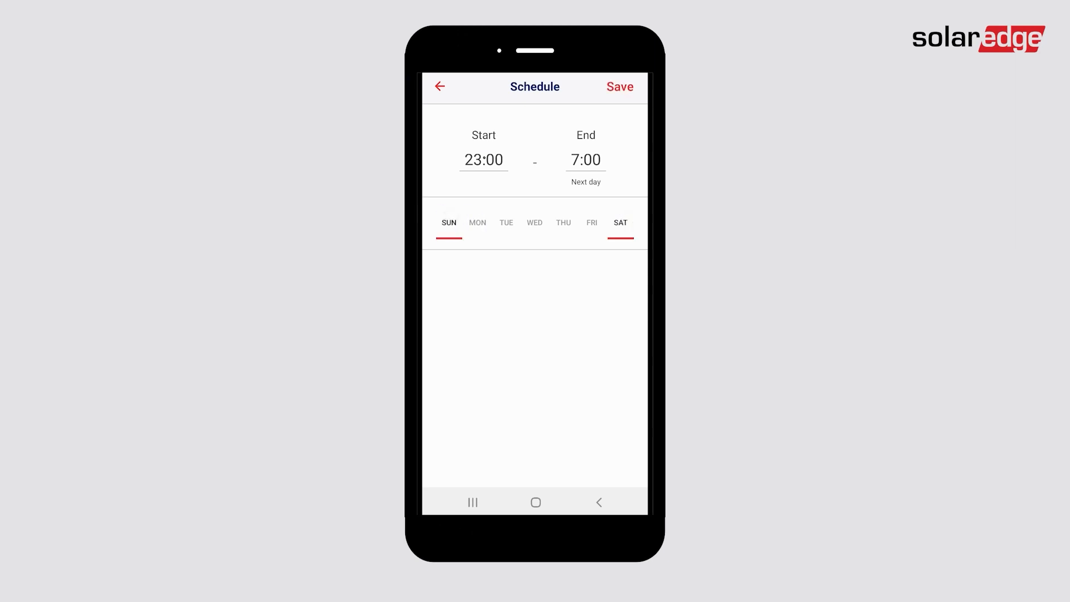
{"action": "left_click", "coordinate": [585, 158]}
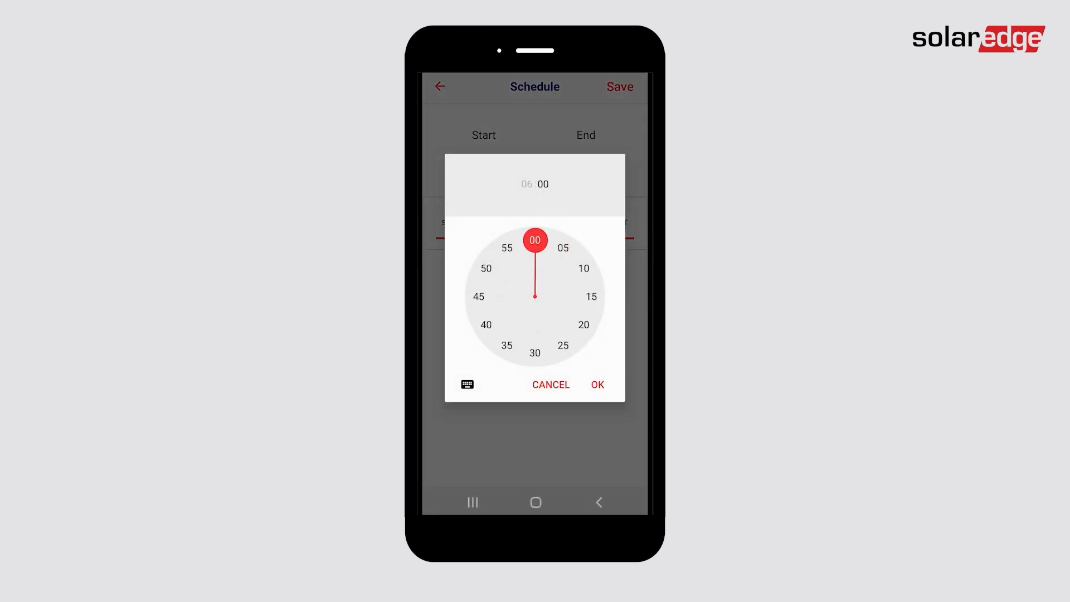
{"action": "left_click", "coordinate": [595, 384]}
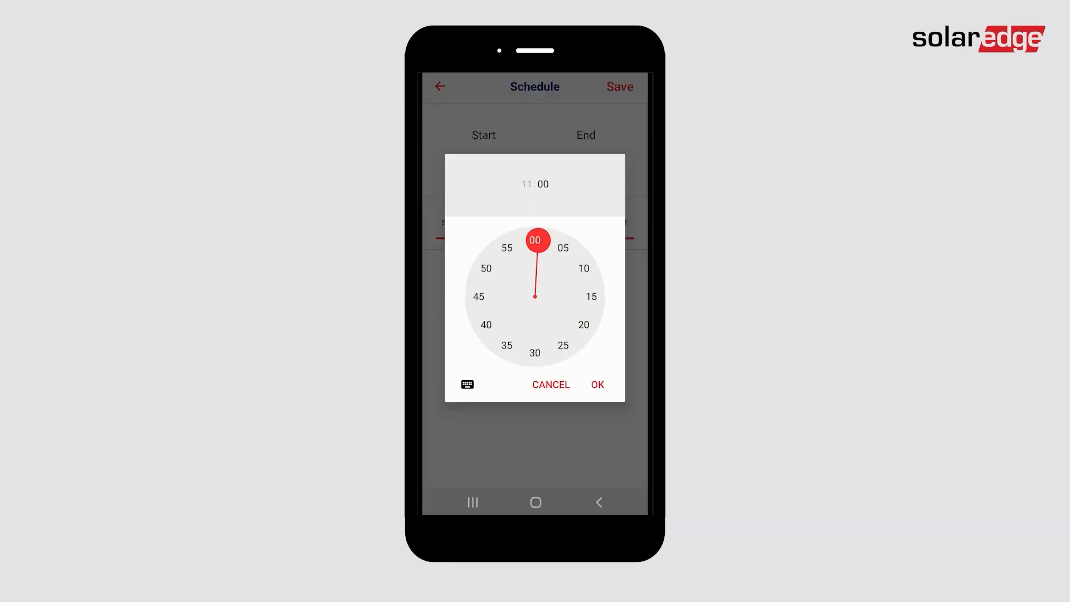
{"action": "left_click", "coordinate": [596, 384]}
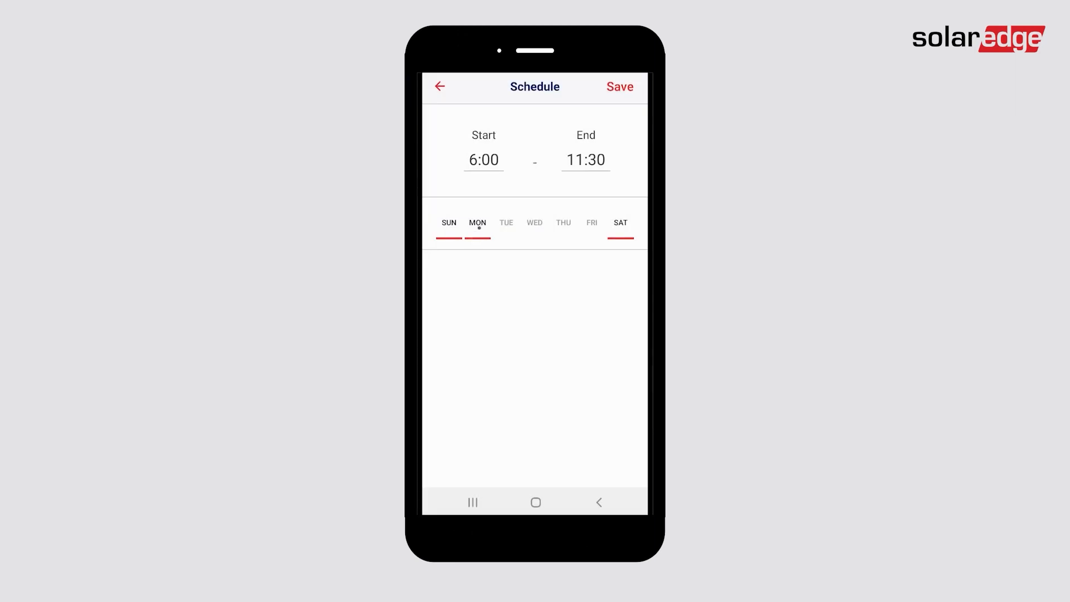
{"action": "left_click", "coordinate": [477, 223]}
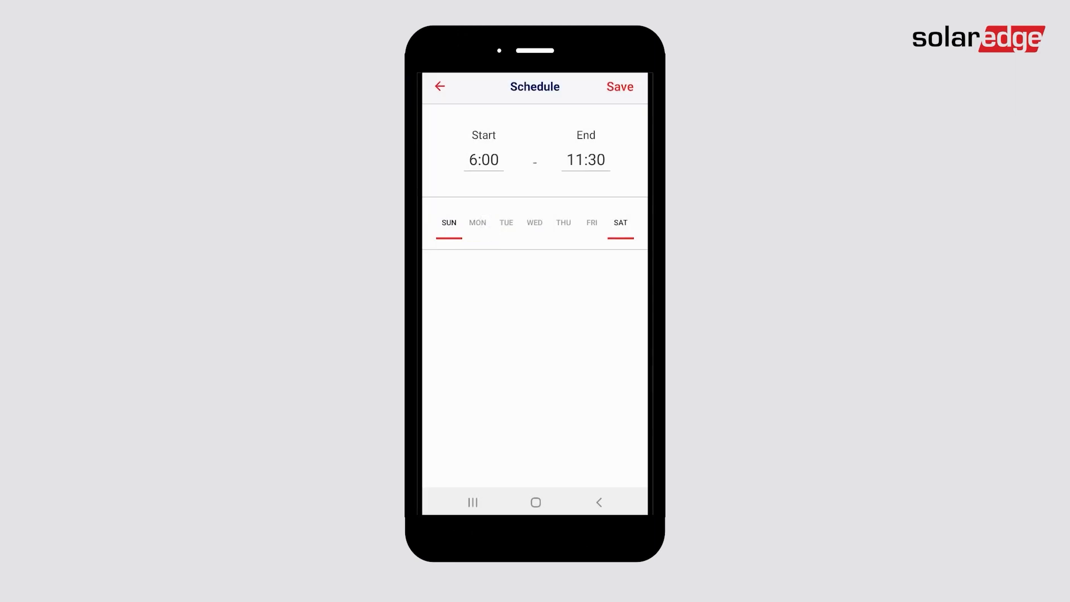
{"action": "left_click", "coordinate": [618, 87]}
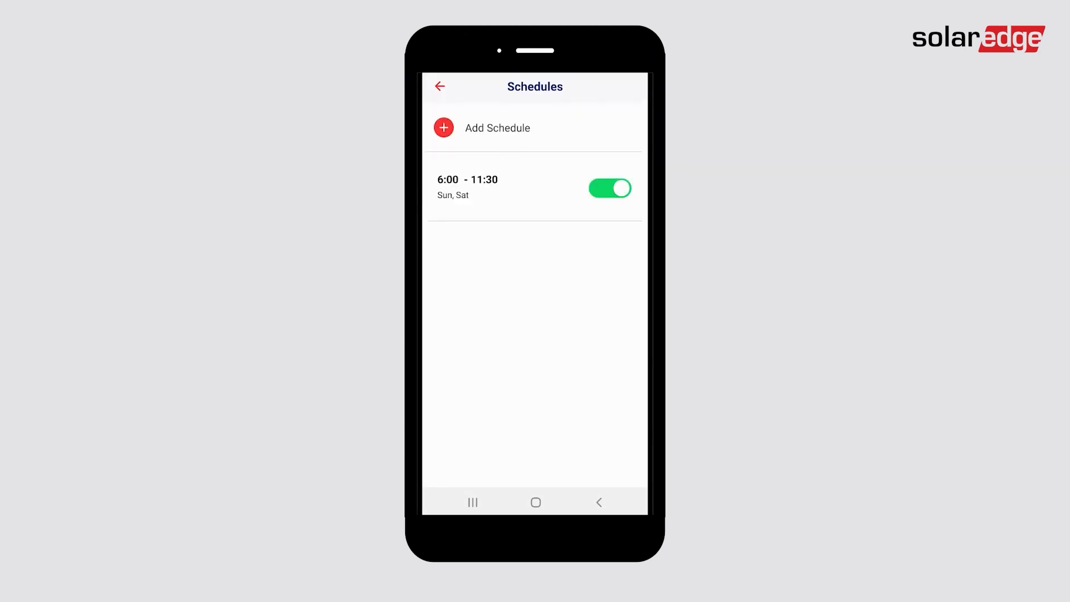
Save a new schedule with the default Monday 23:00 to 7:00 settings.
{"action": "left_click", "coordinate": [443, 128]}
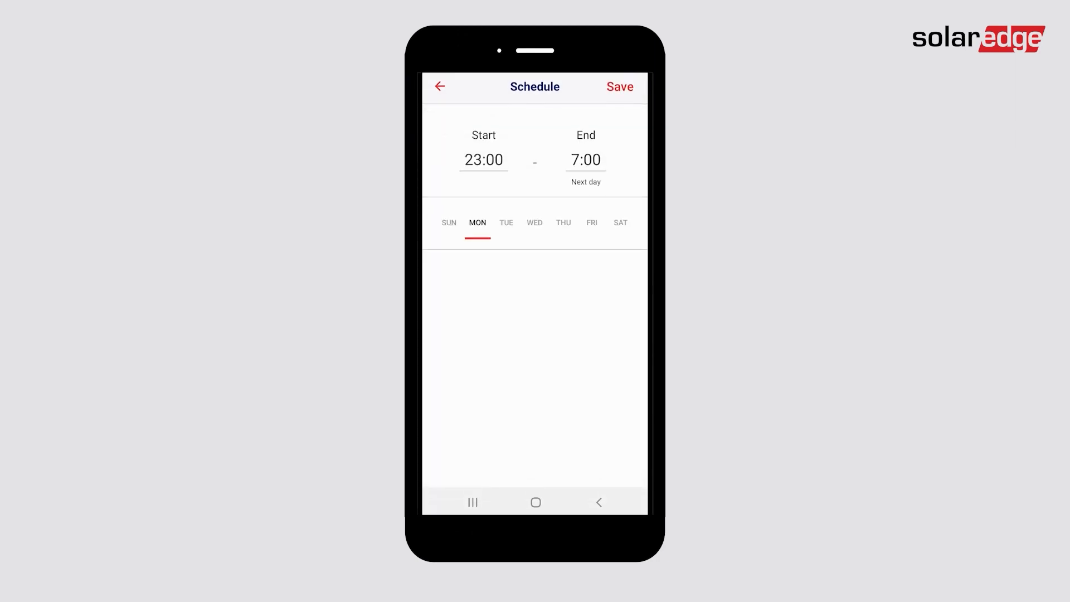
{"action": "left_click", "coordinate": [618, 87]}
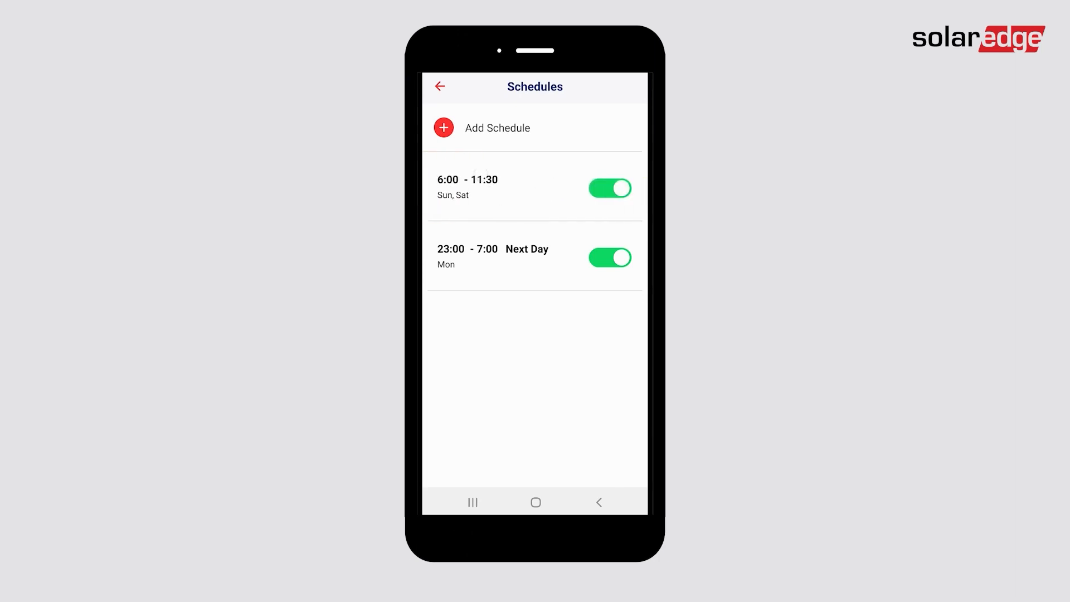
Change the Sun, Sat schedule's start time from 6:00 to 7:00 and save.
{"action": "left_click", "coordinate": [468, 187]}
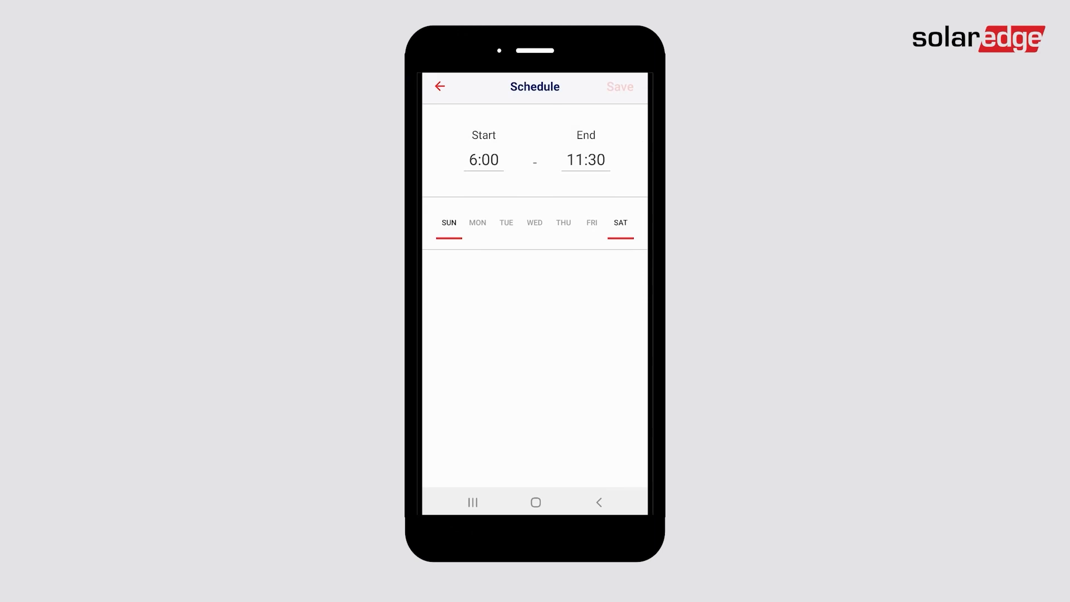
{"action": "left_click", "coordinate": [483, 160]}
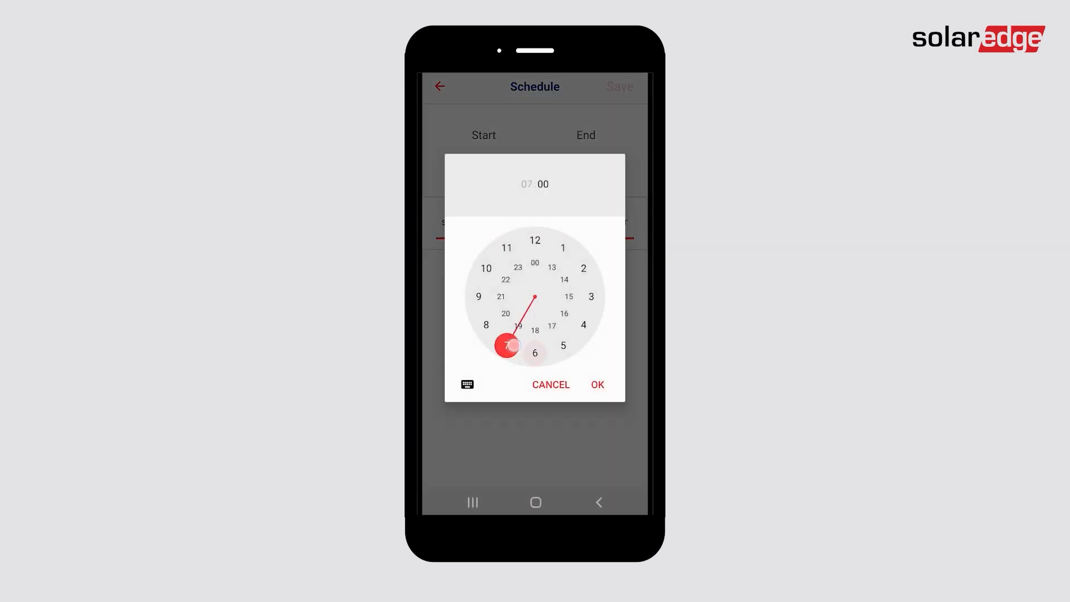
{"action": "left_click", "coordinate": [596, 384]}
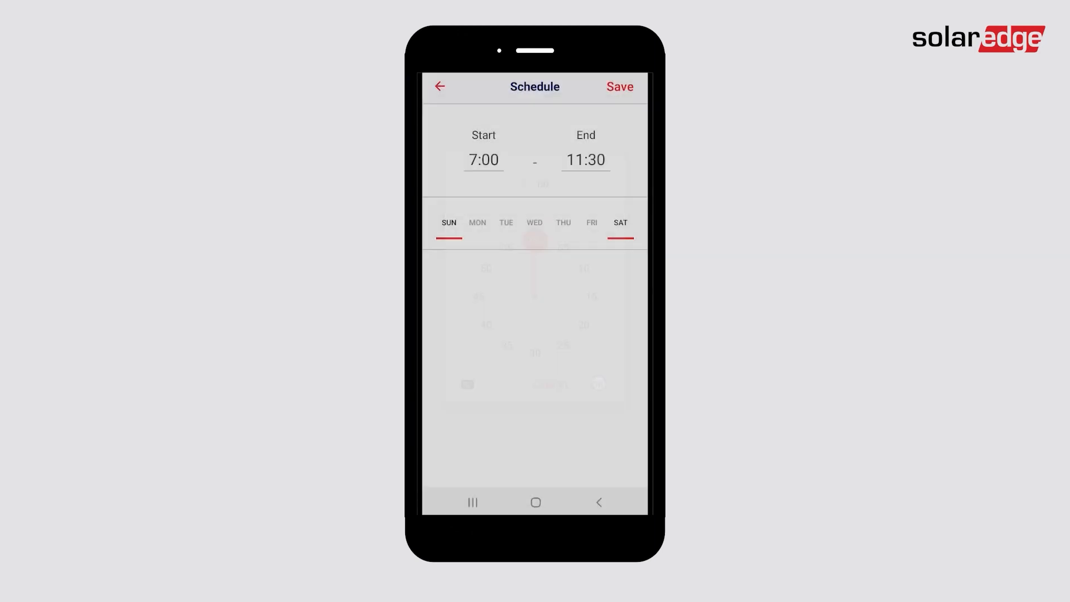
{"action": "left_click", "coordinate": [617, 87]}
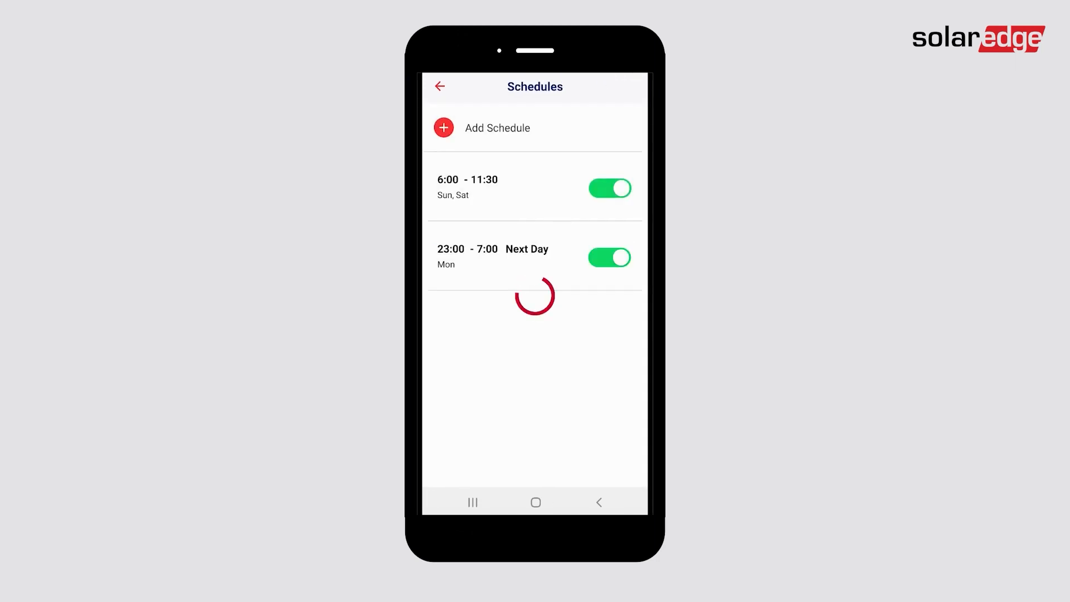